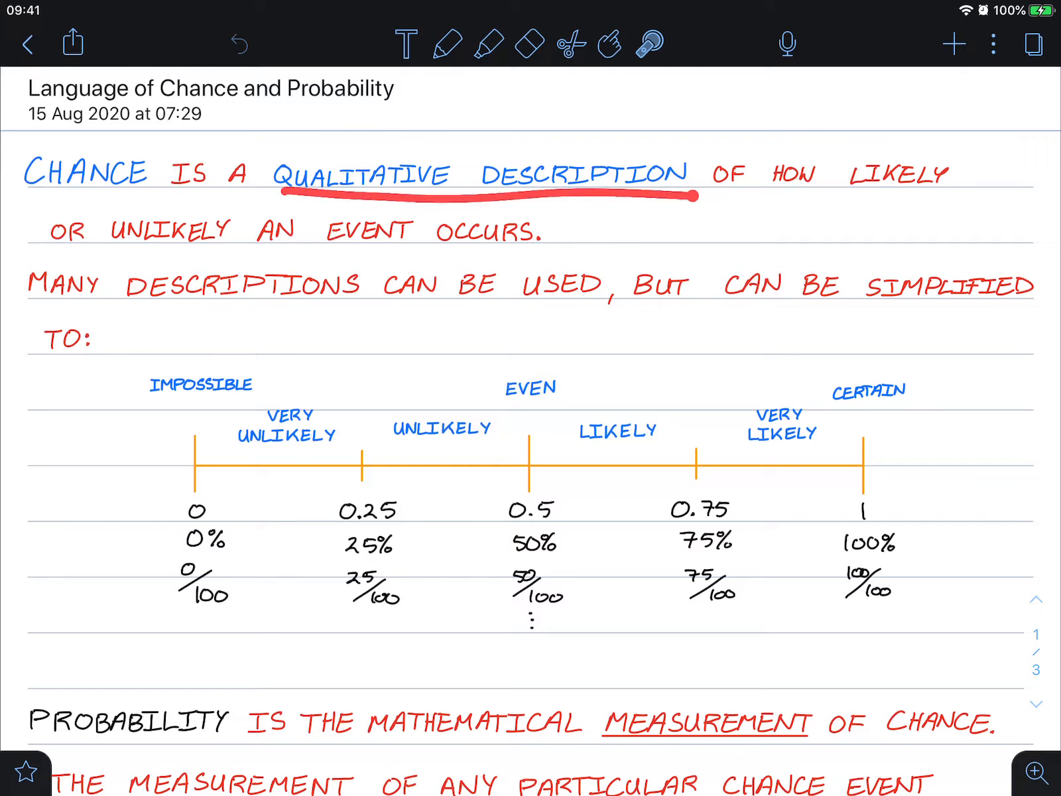
Underline QUALITATIVE DESCRIPTION and the Chance and Probability title for emphasis while reviewing the page
left_click(238, 42)
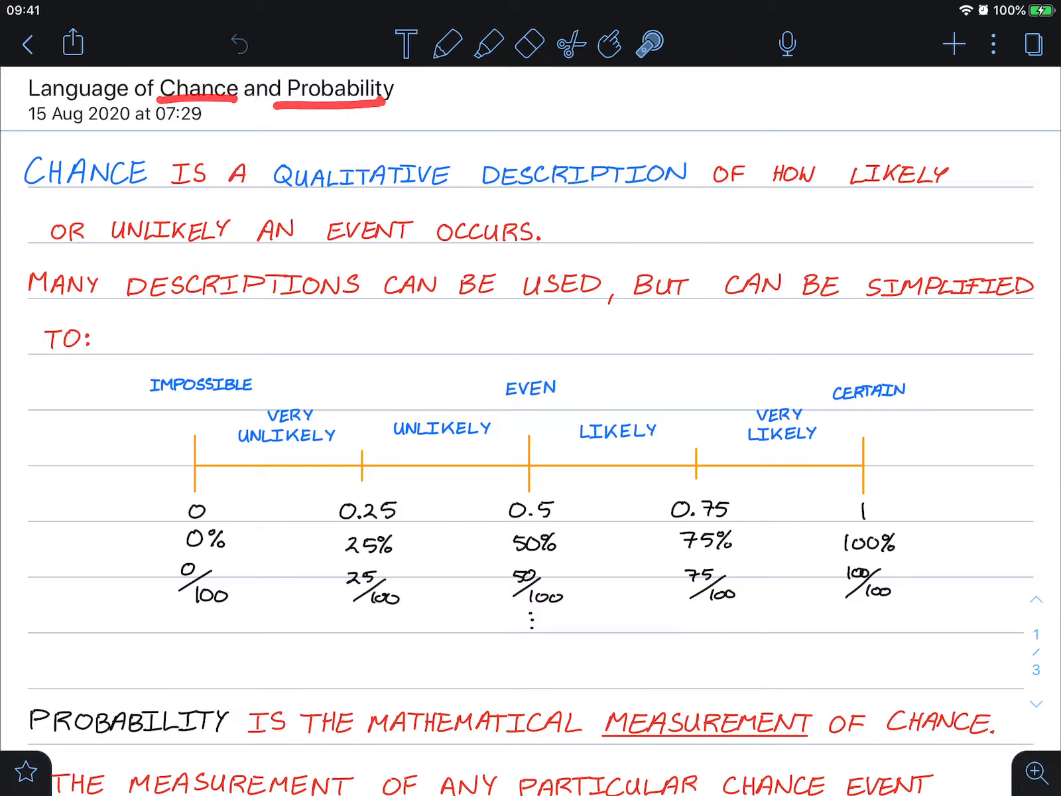
left_click(238, 44)
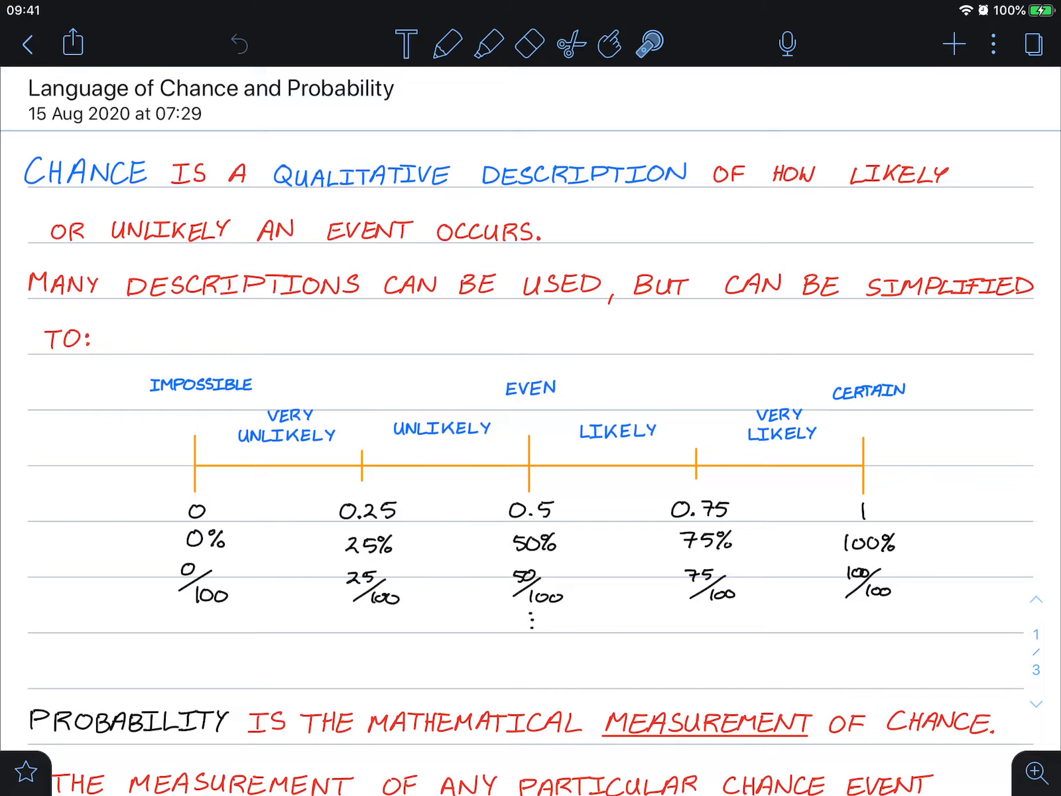
scroll("down", 3)
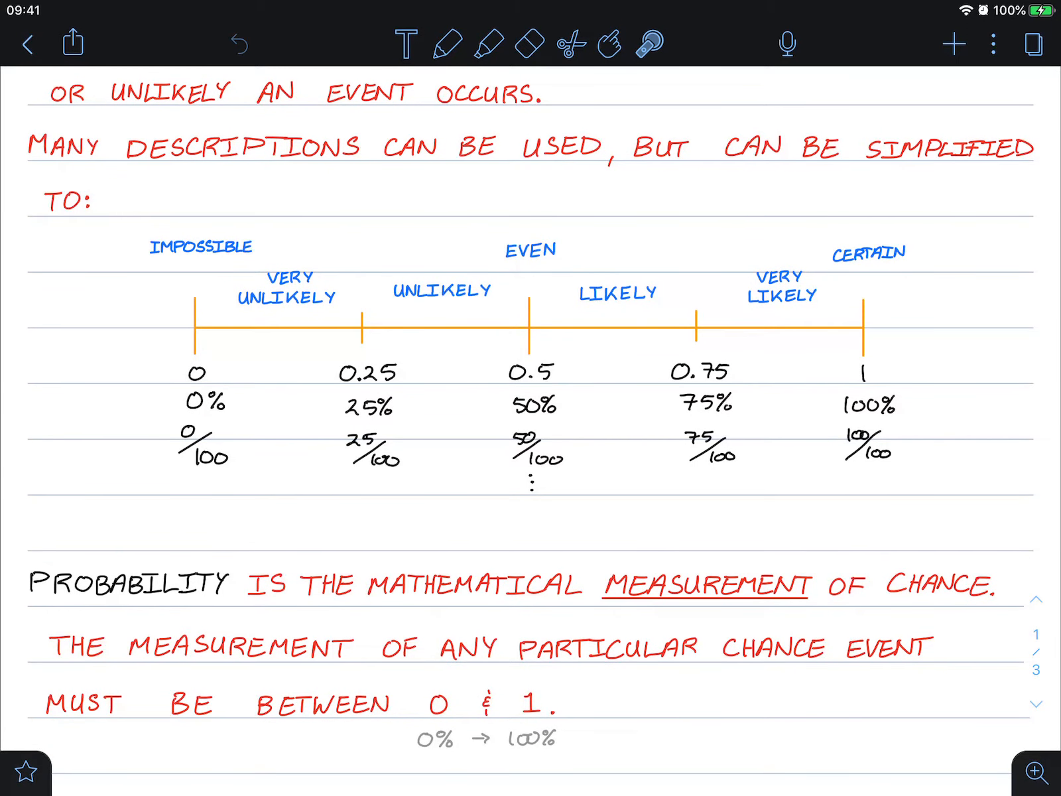
scroll("up", 3)
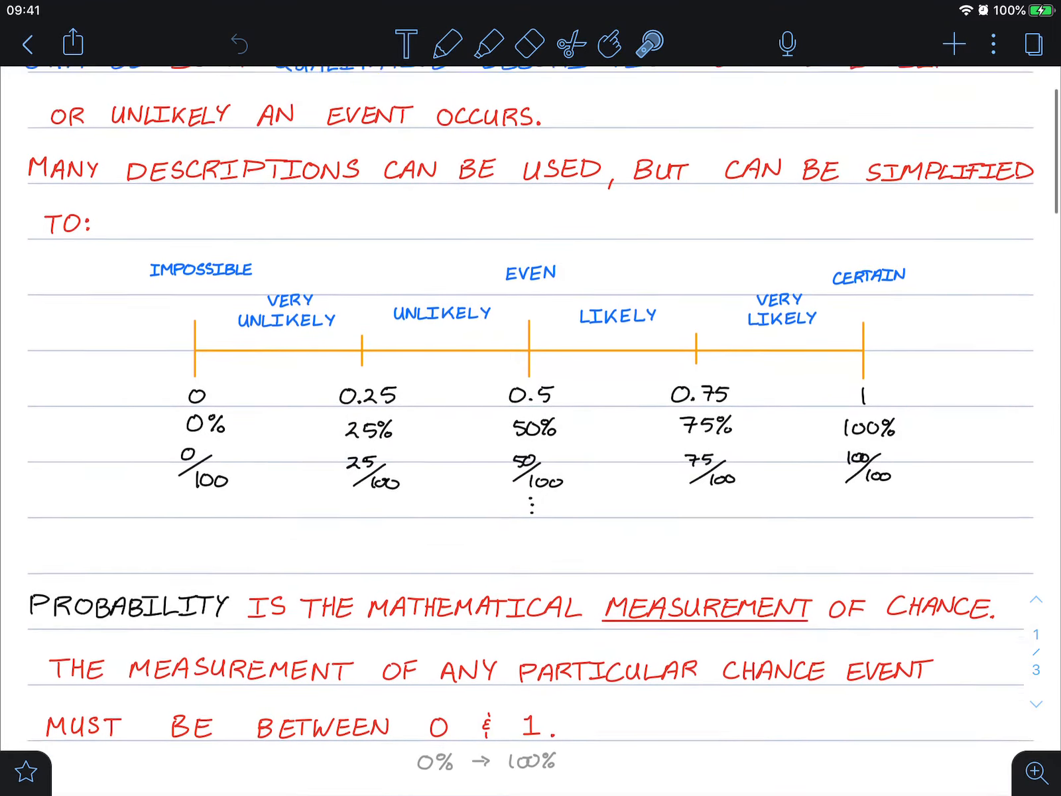
scroll("up", 3)
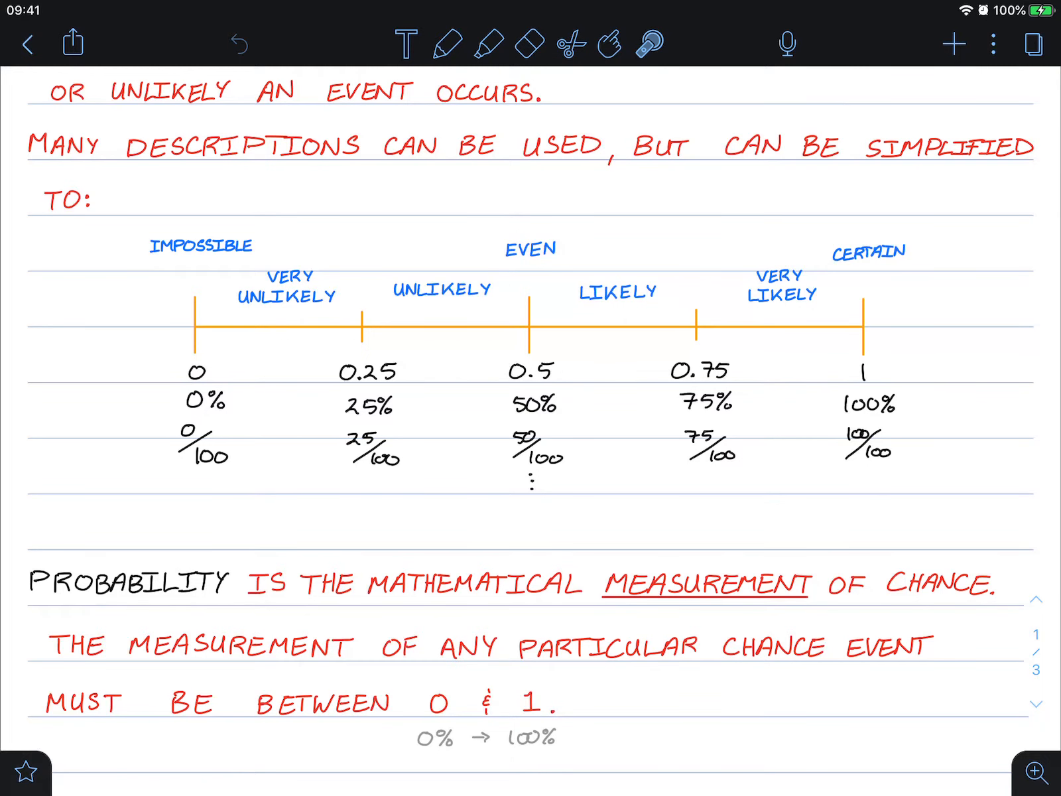
scroll("down", 3)
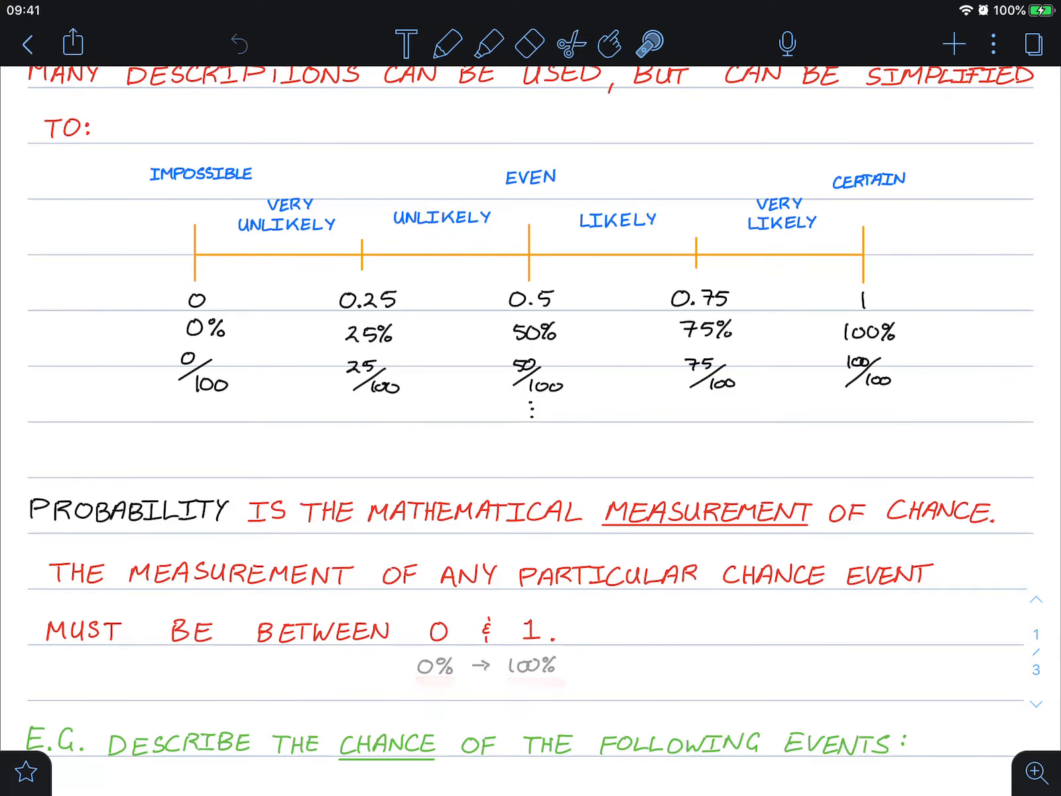
scroll("up", 3)
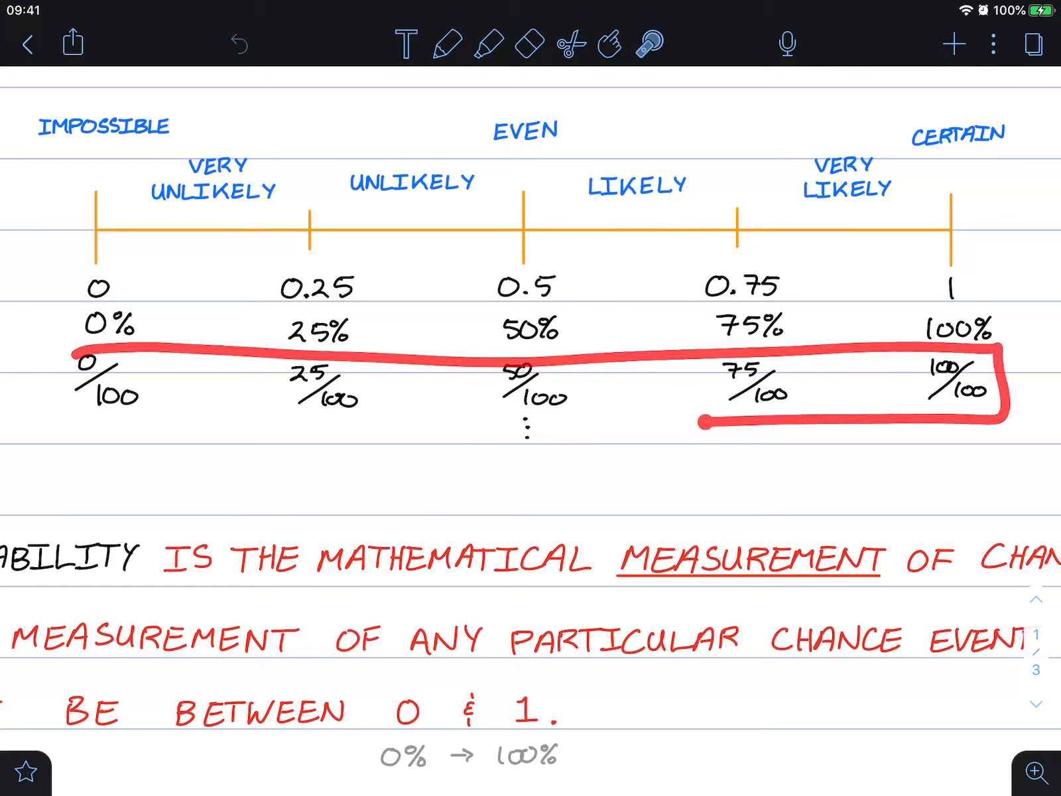
Circle the row of fractions, then write CERTAIN in blue under event i and start EVEN under event ii
left_click(236, 43)
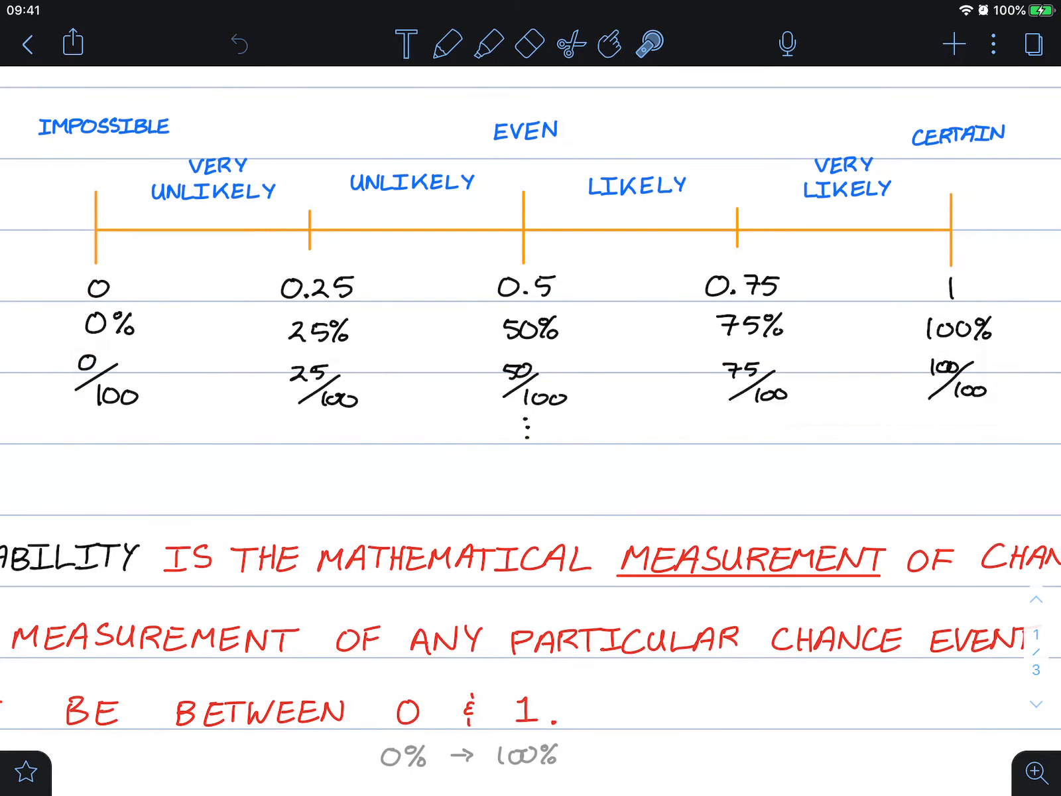
scroll("up", 3)
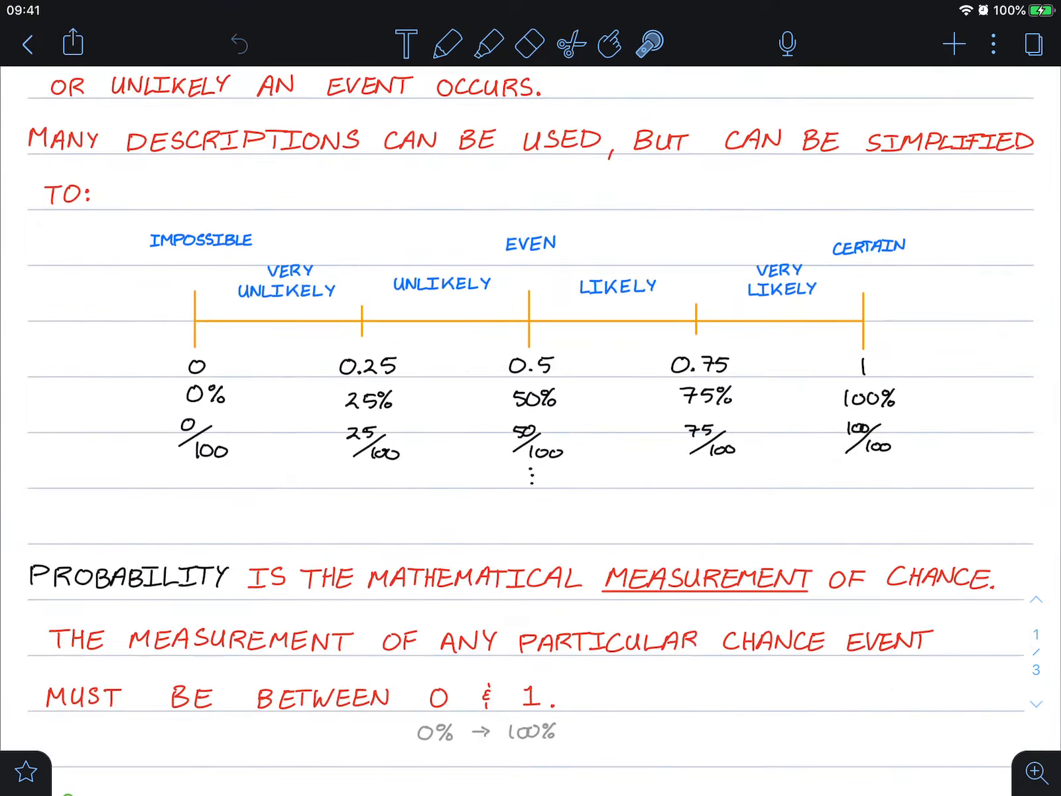
scroll("up", 3)
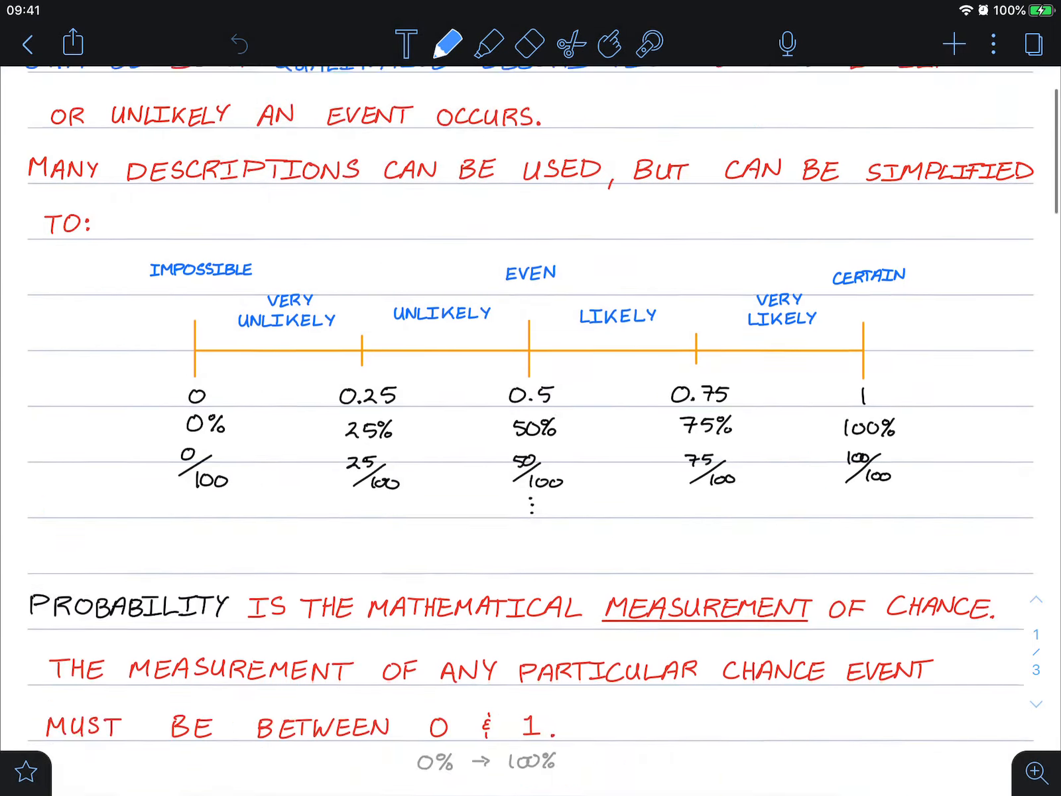
scroll("down", 3)
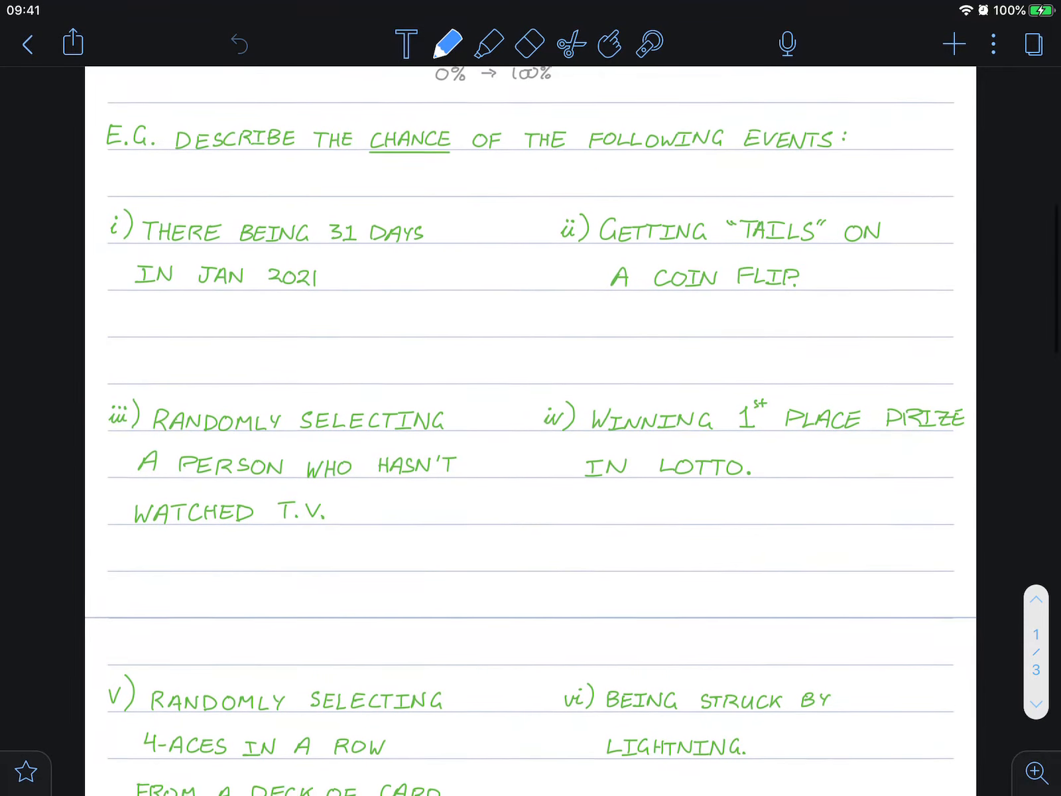
scroll("up", 3)
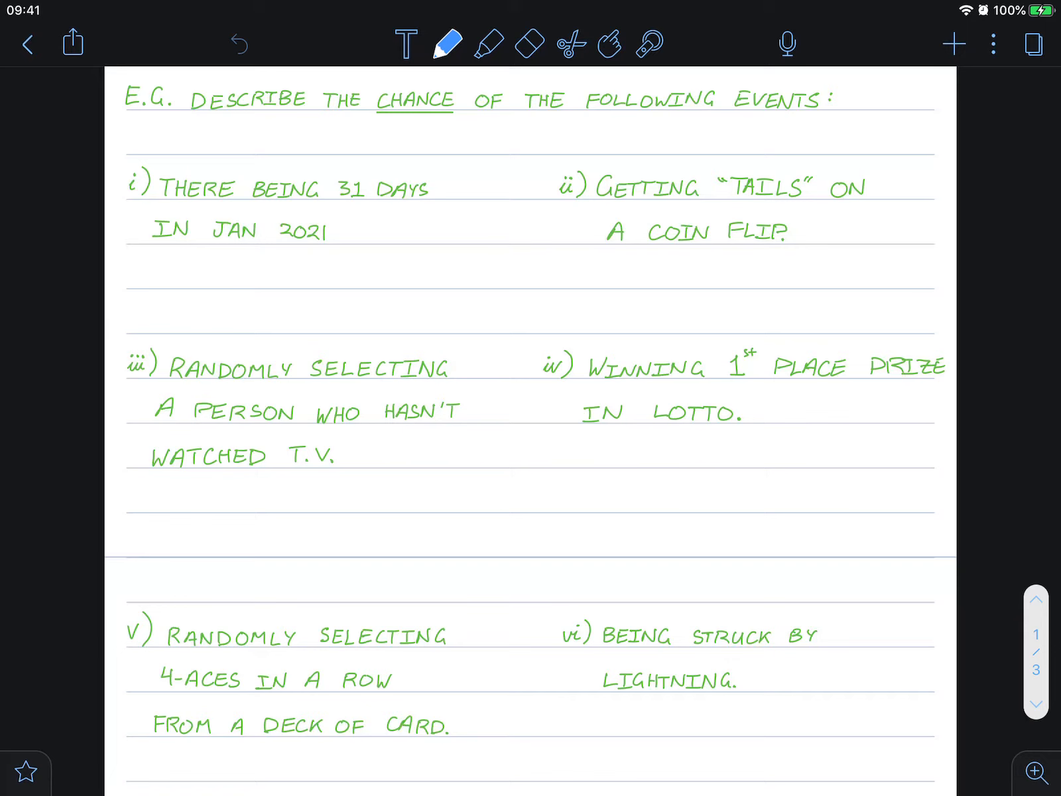
scroll("up", 3)
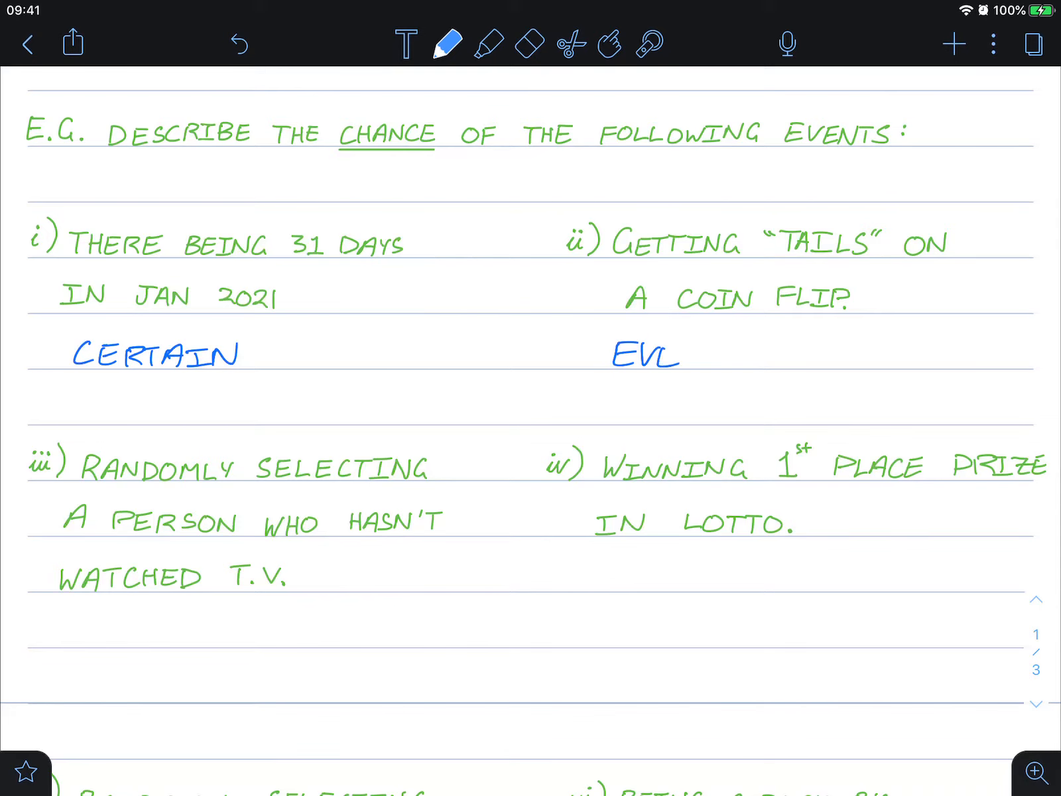
Finish EVEN for the coin flip and write VERY UNLIKELY under event iii
scroll("down", 3)
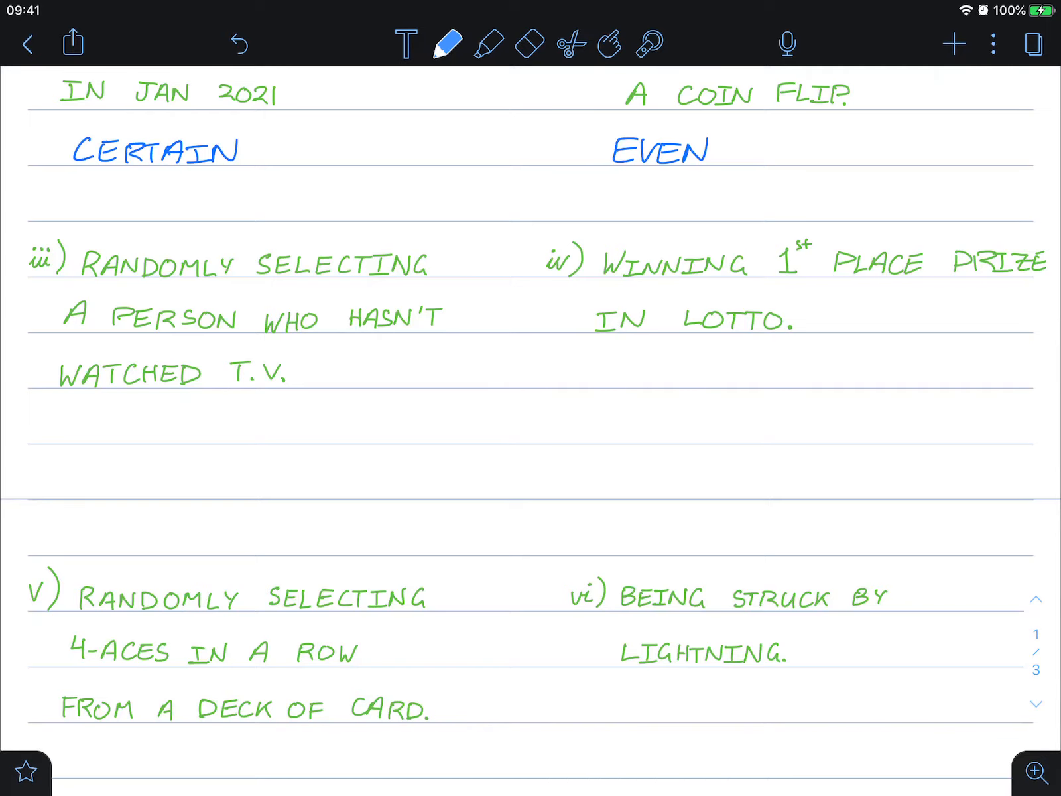
scroll("up", 3)
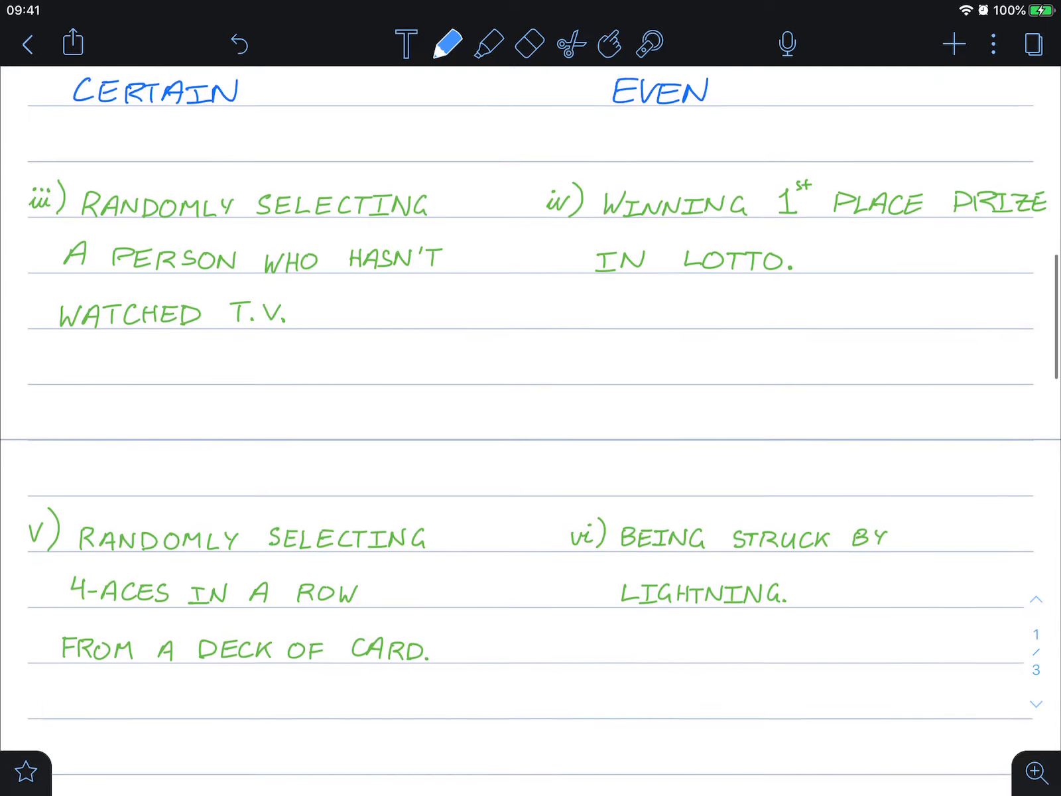
scroll("up", 3)
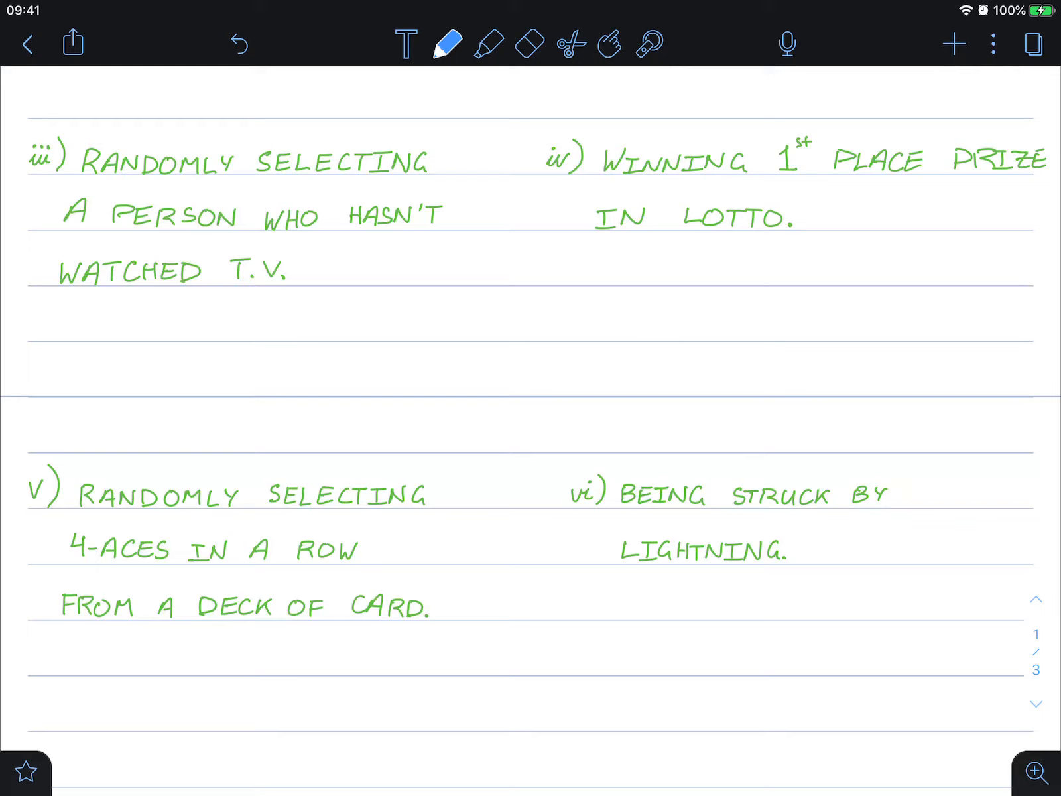
type("Vt")
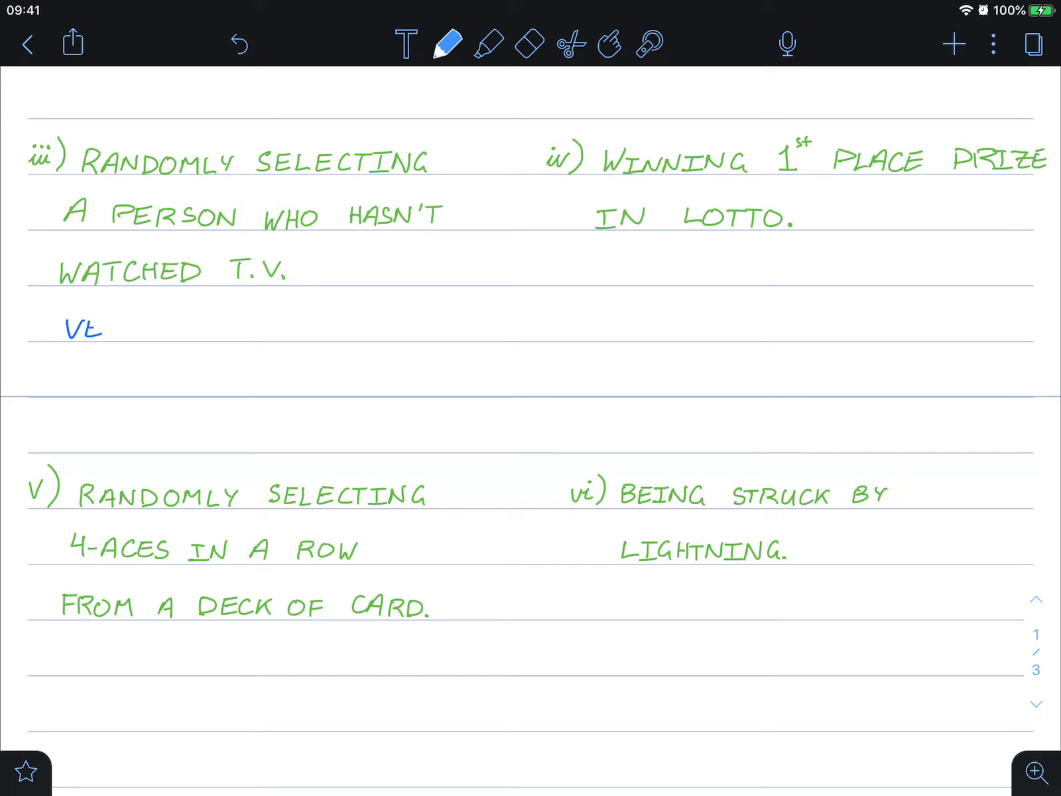
type("VERY (")
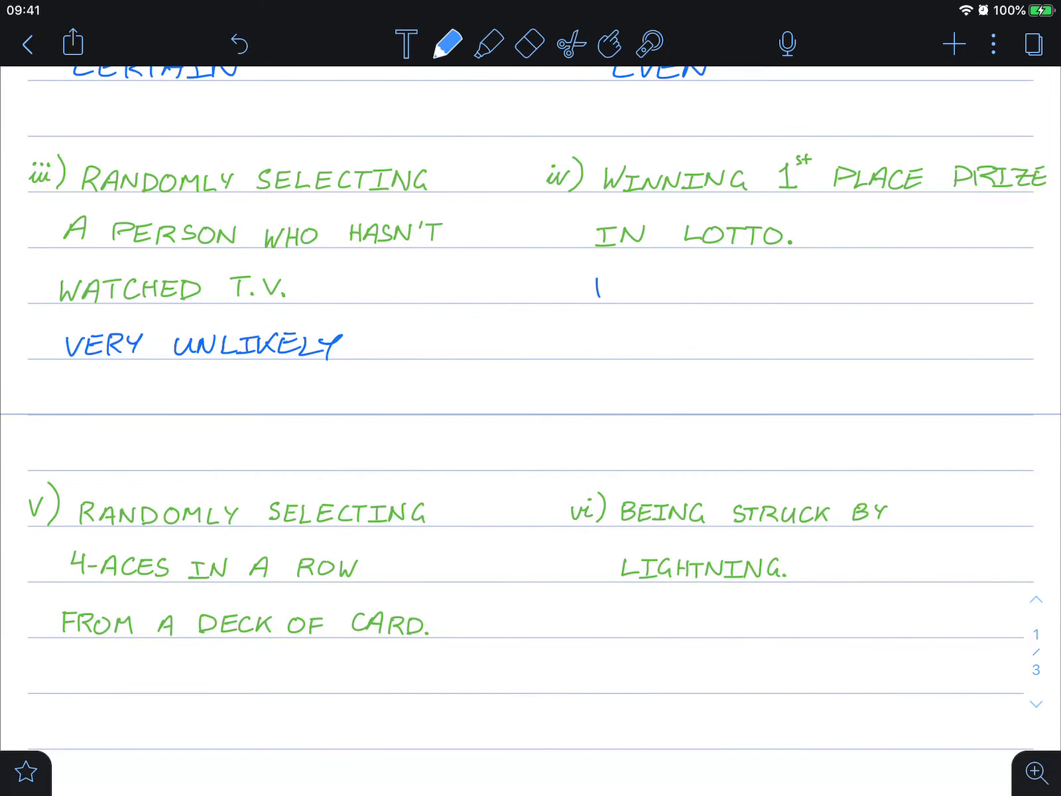
Write VERY UNLIKELY and NEAR IMPOSSIBLE under the lotto event iv
type("VER")
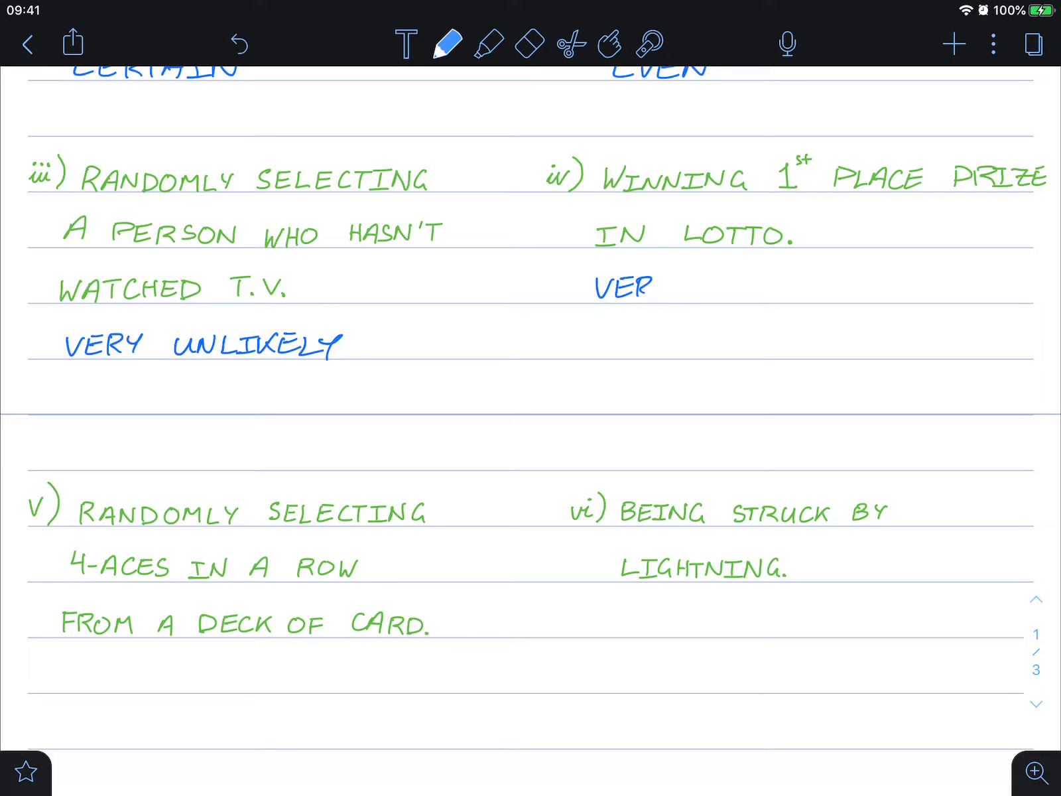
type("VERY UNLIKELY")
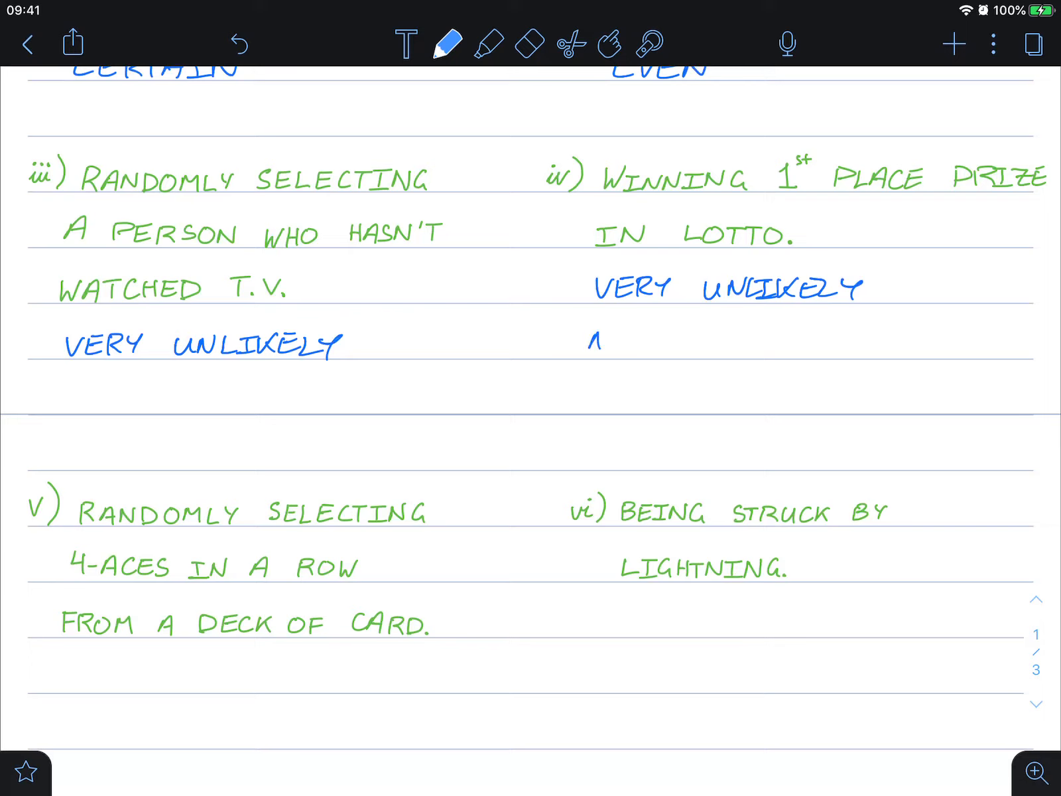
type("NEAI")
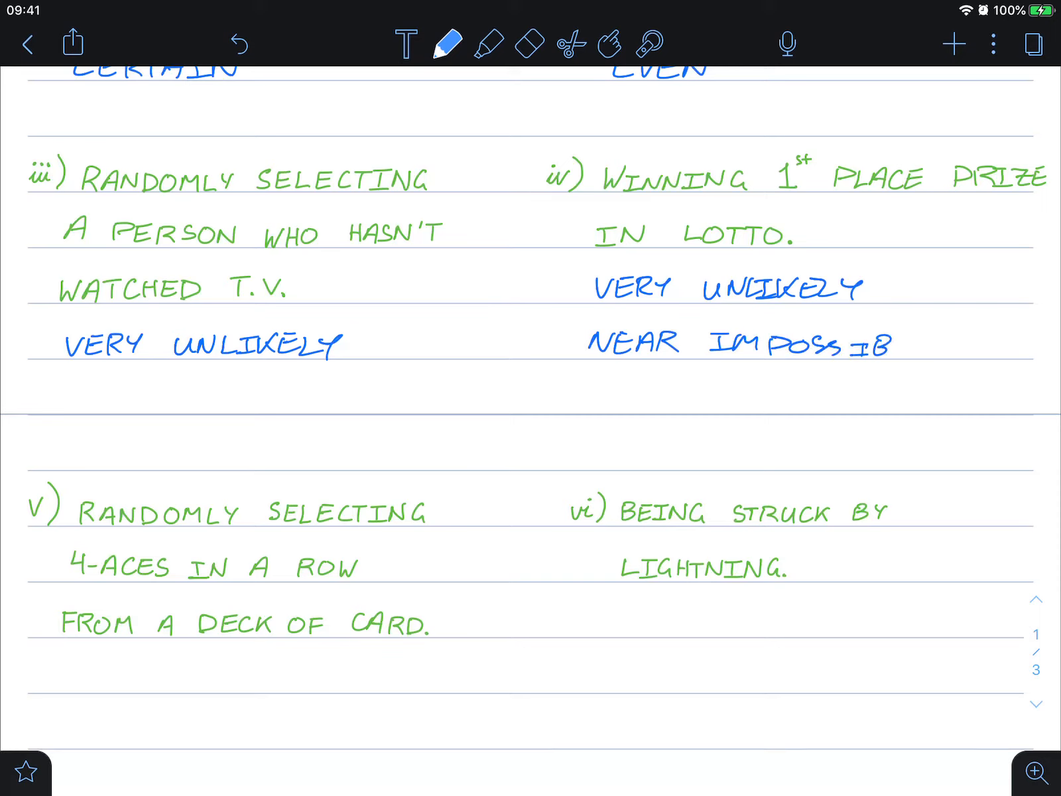
scroll("down", 3)
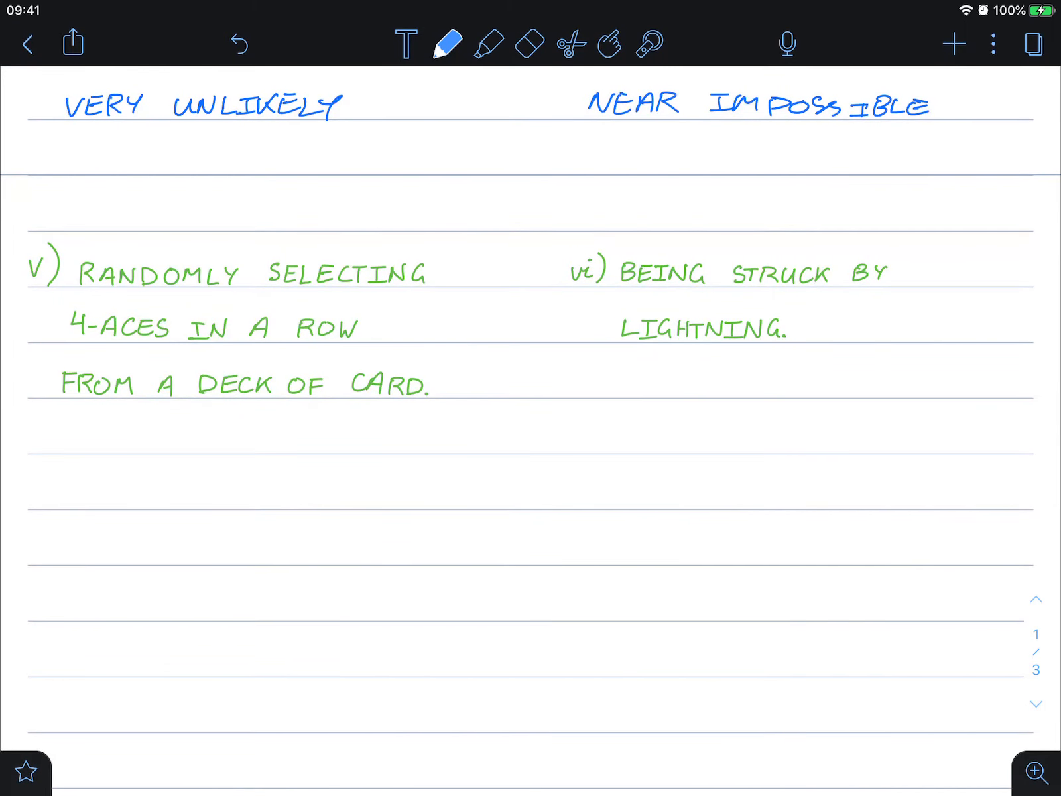
Write V. UNLIKELY; ALMOST IMPOSSIBLE under the four-aces event and V. UNLIKELY under lightning
scroll("up", 3)
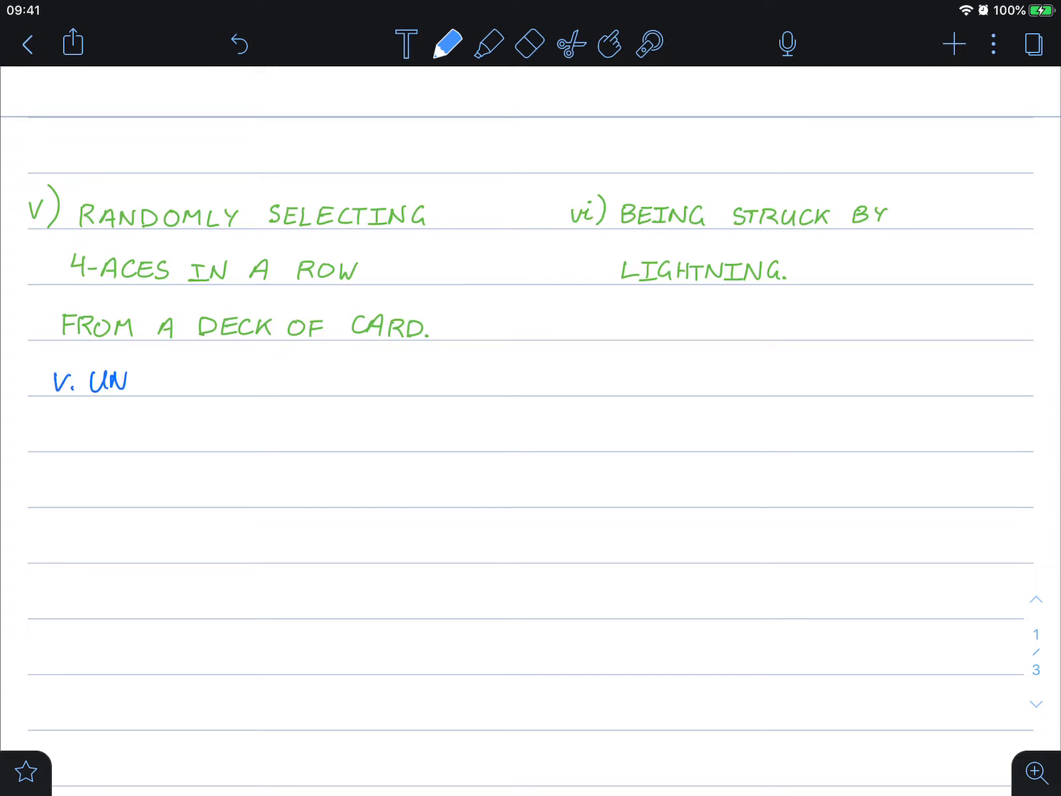
type("LIKELY;")
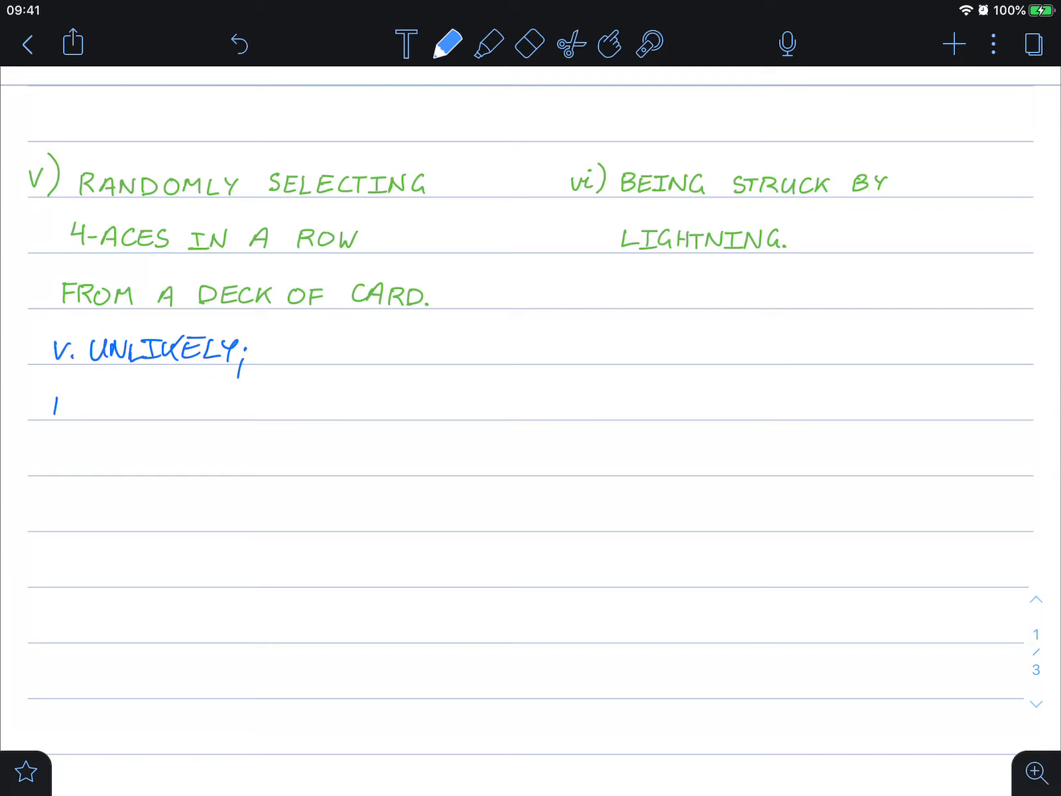
type("ALMO")
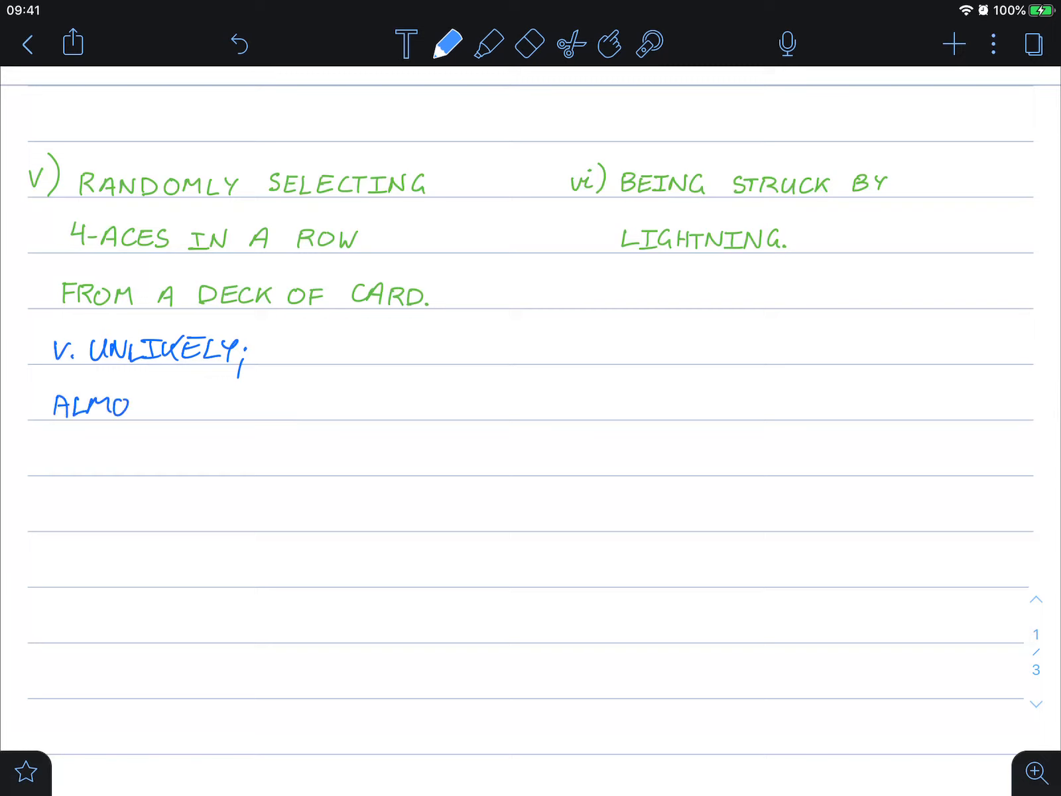
type("ST In")
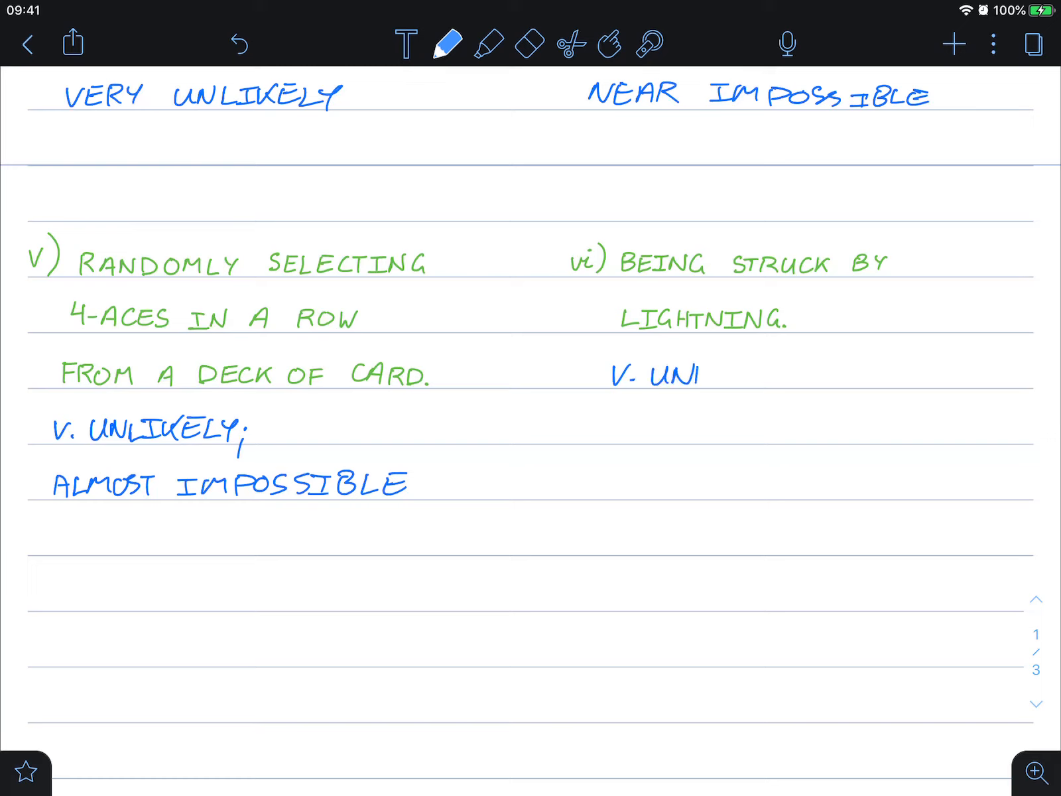
type("LIKL")
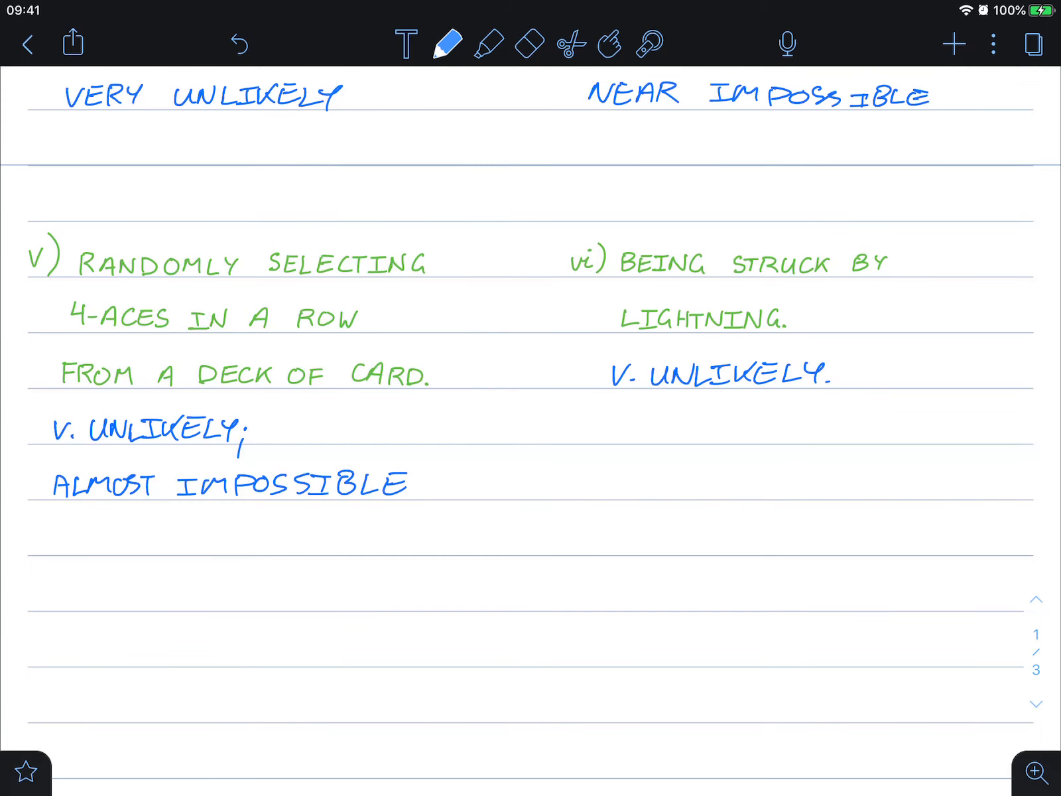
scroll("up", 3)
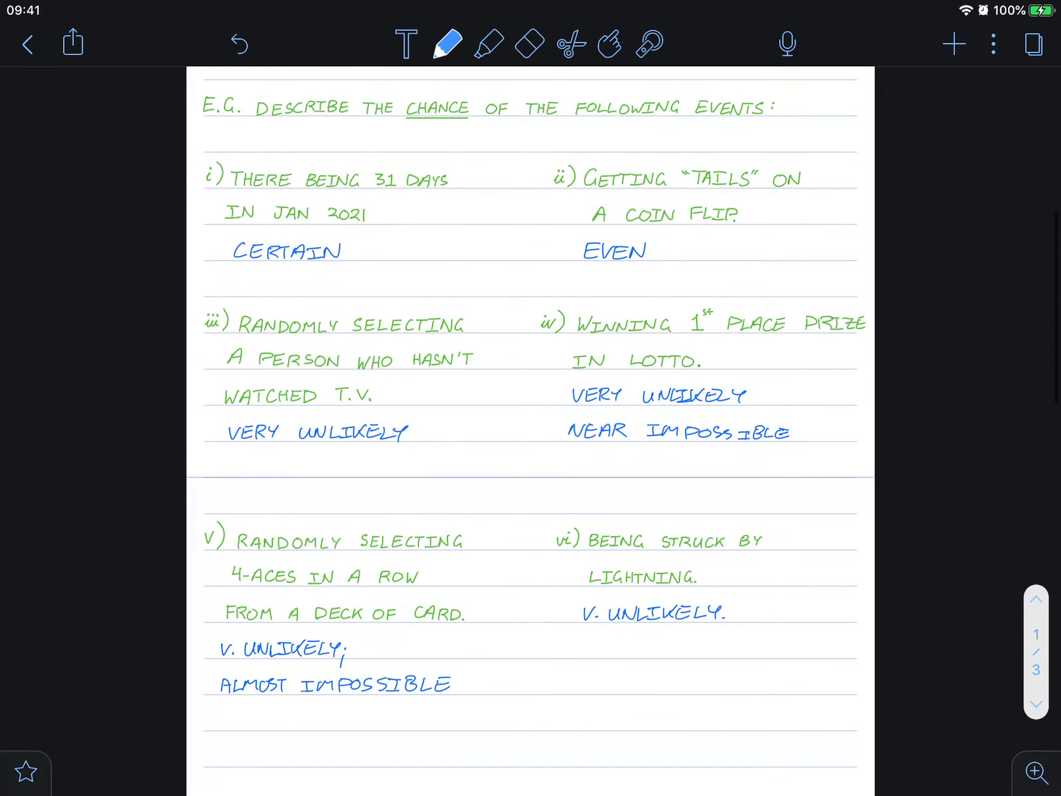
scroll("up", 3)
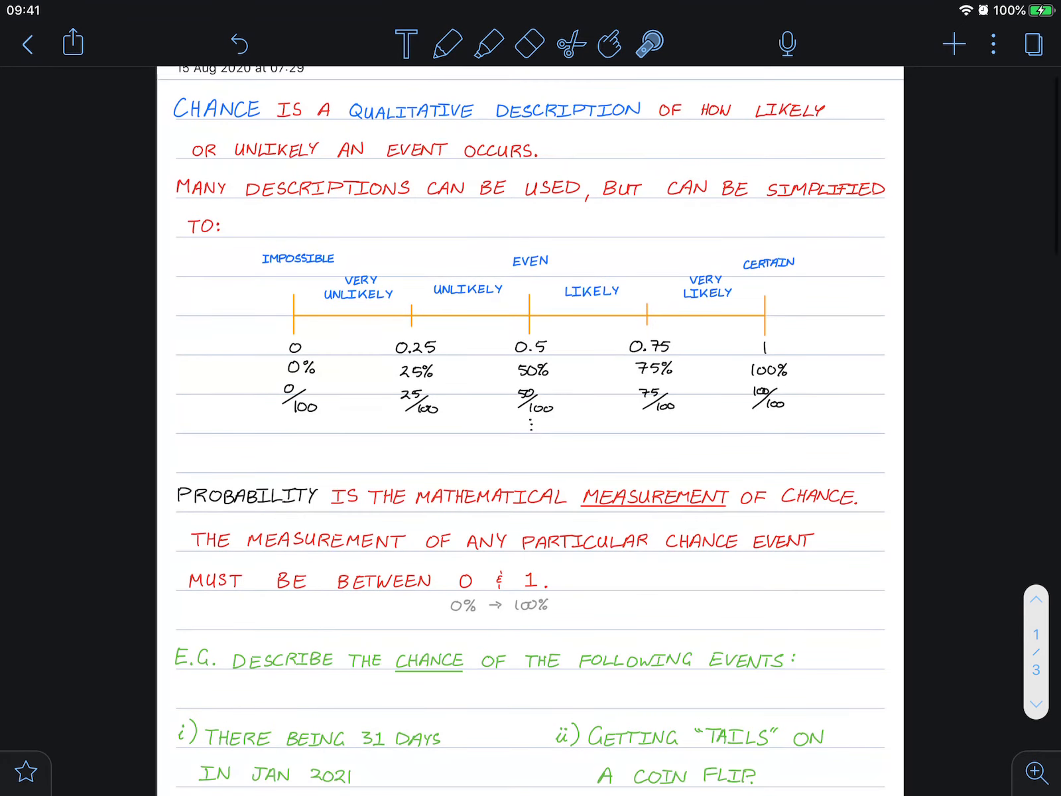
scroll("up", 3)
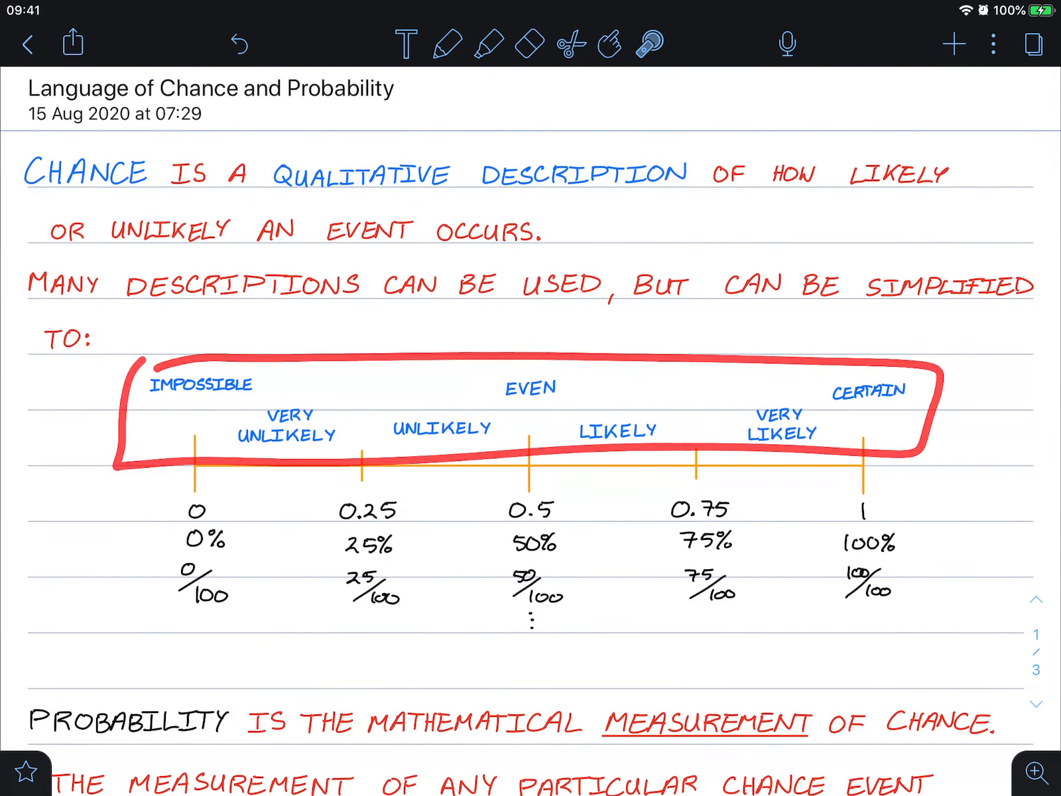
left_click(239, 44)
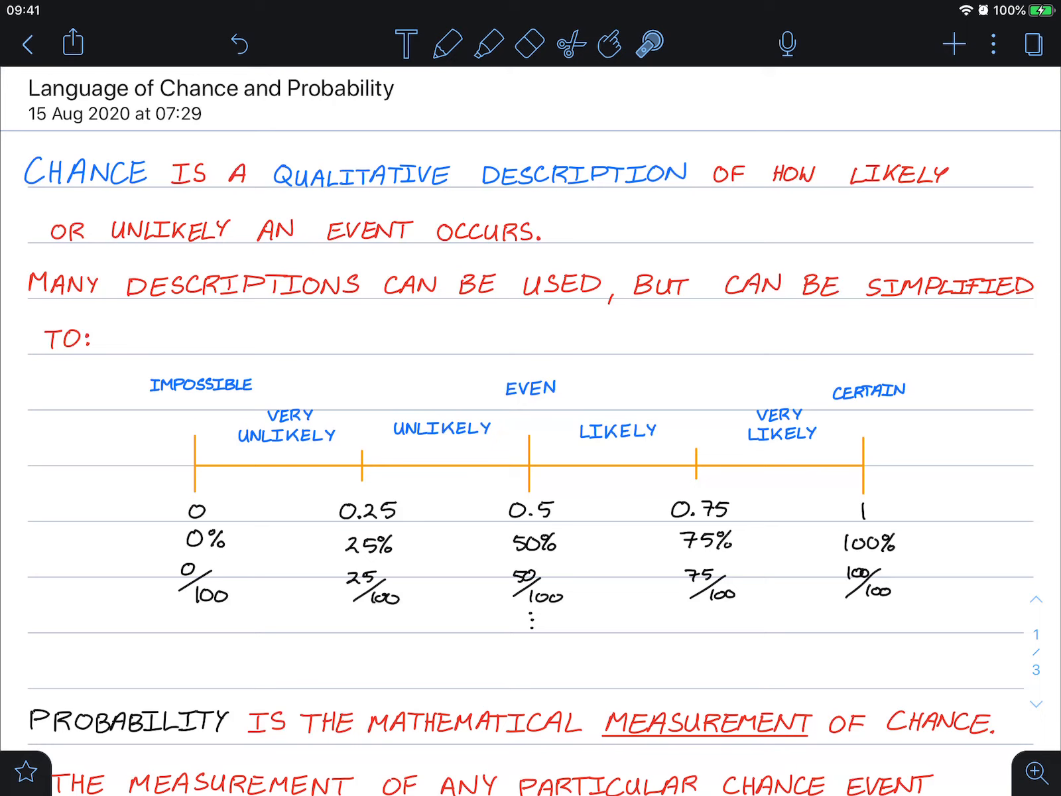